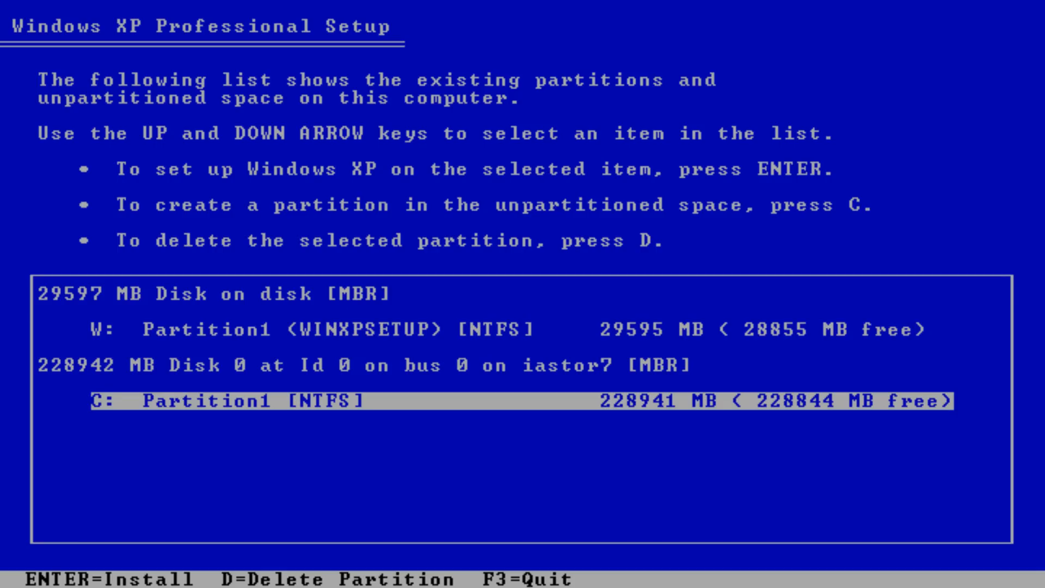
# - Install Windows XP on the existing C: Partition1 [NTFS] and let Setup reach the desktop
pyautogui.press('enter')
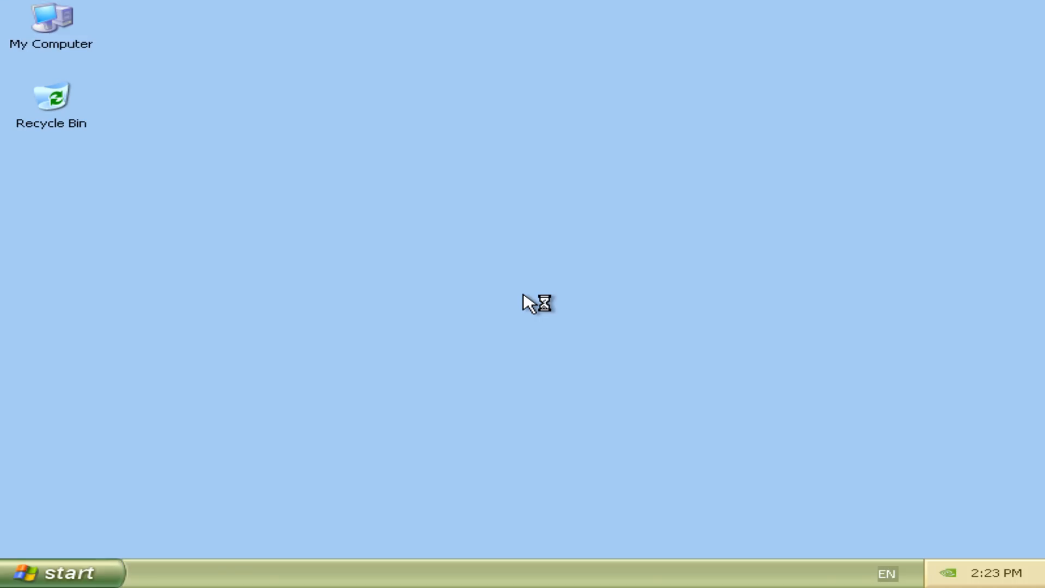
pyautogui.moveTo(660, 357)
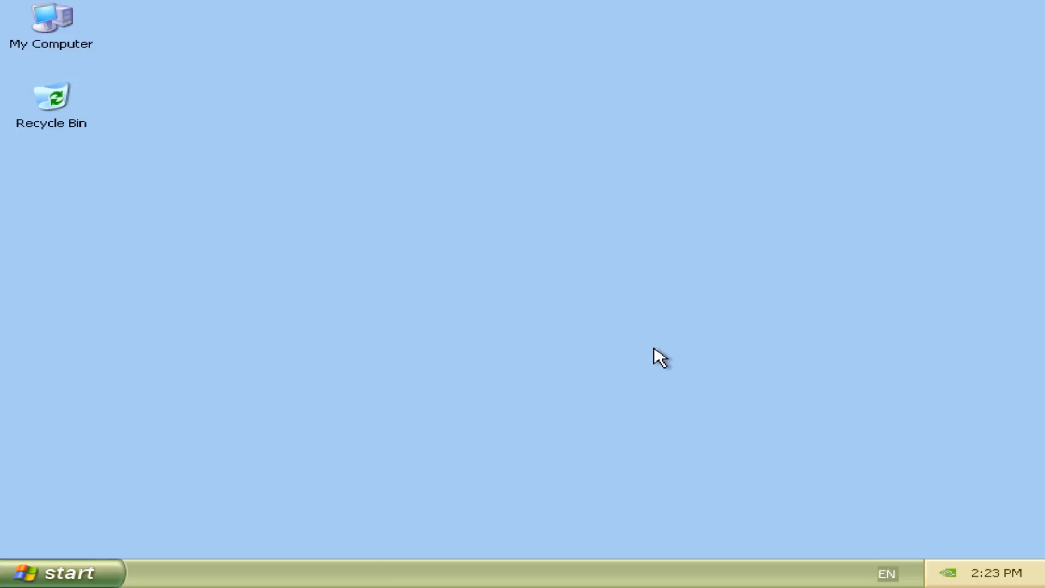
pyautogui.moveTo(310, 386)
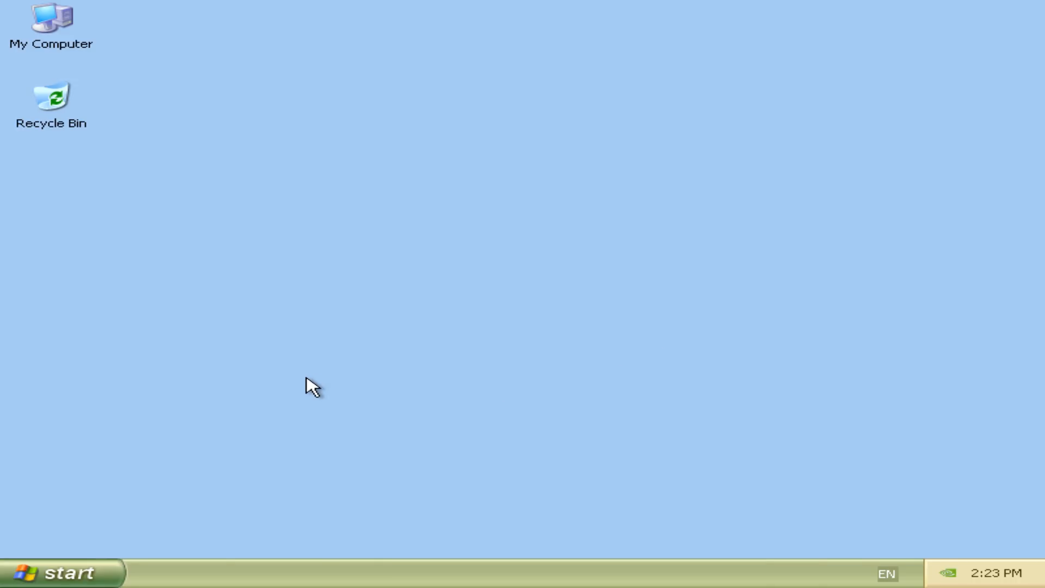
# - Raise the desktop screen resolution above 800 by 600 in Display Properties
pyautogui.rightClick(310, 386)
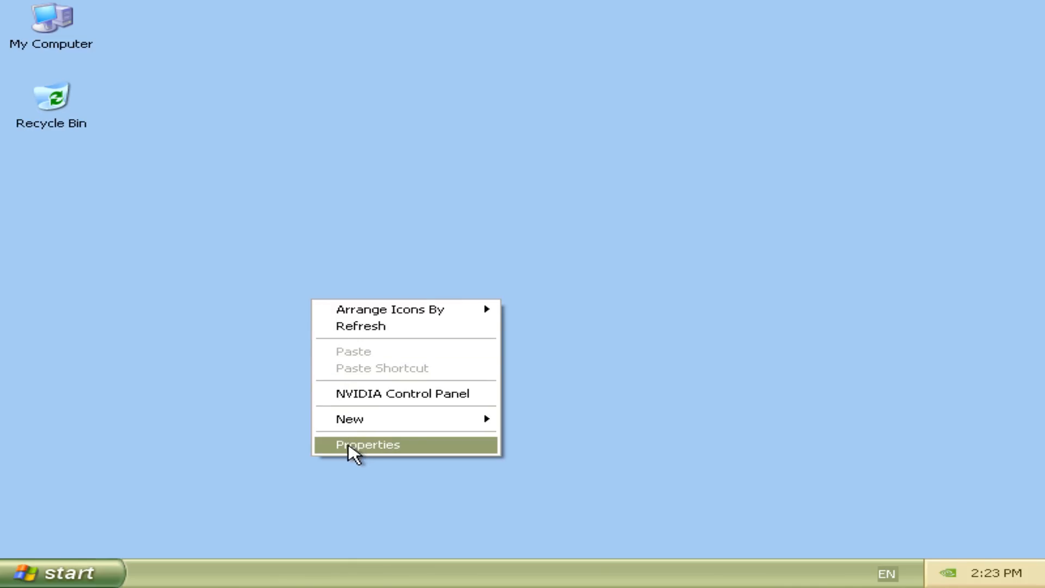
pyautogui.click(367, 444)
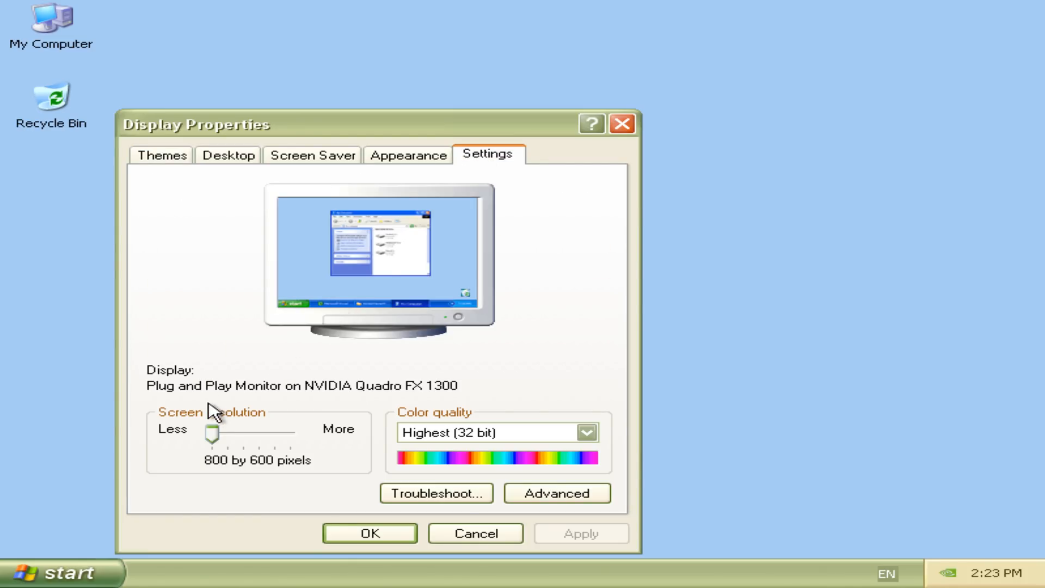
pyautogui.moveTo(214, 433); pyautogui.dragTo(286, 433)
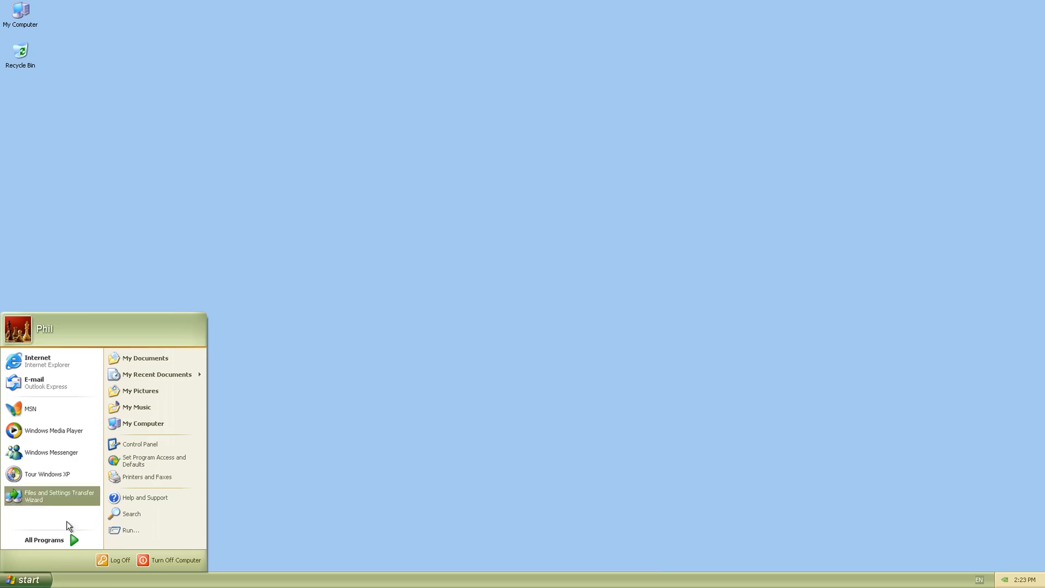
pyautogui.click(143, 423)
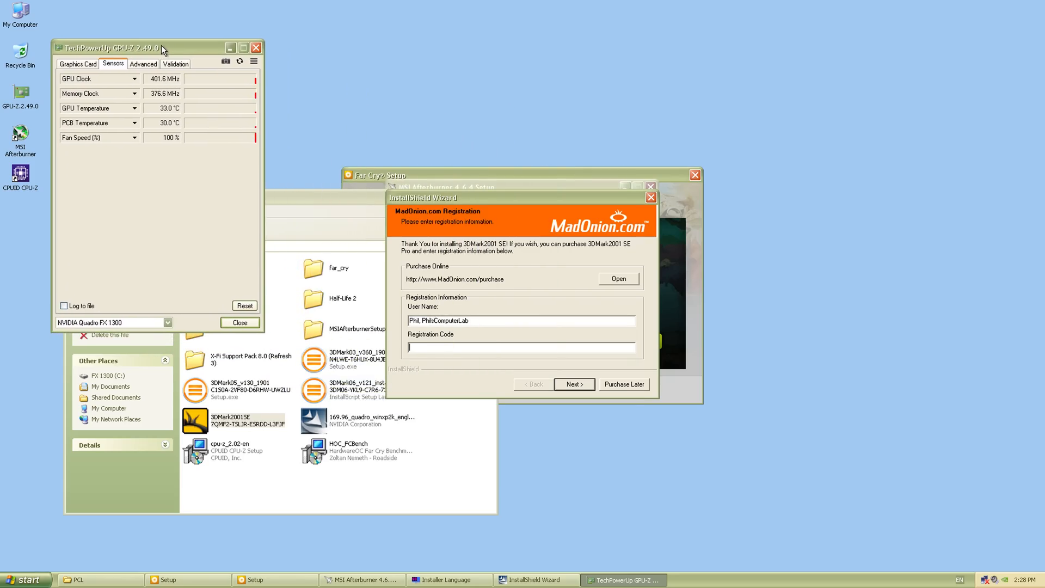
pyautogui.moveTo(467, 365)
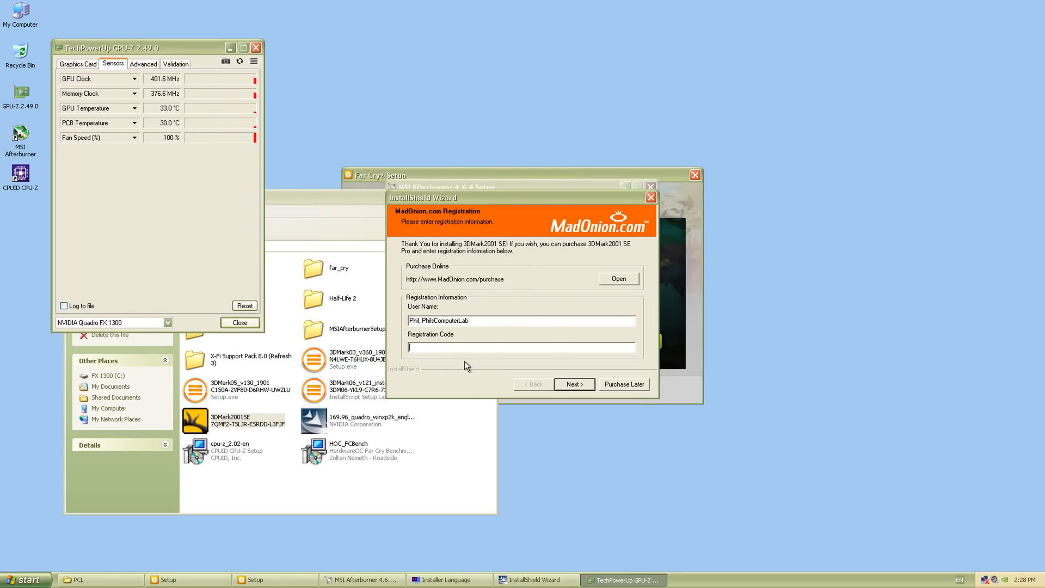
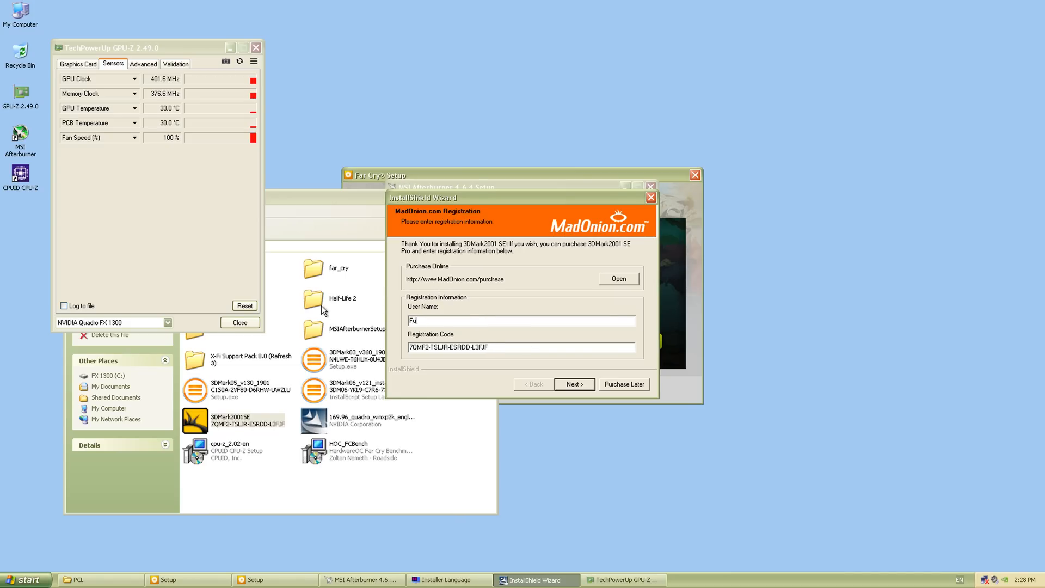
pyautogui.click(574, 384)
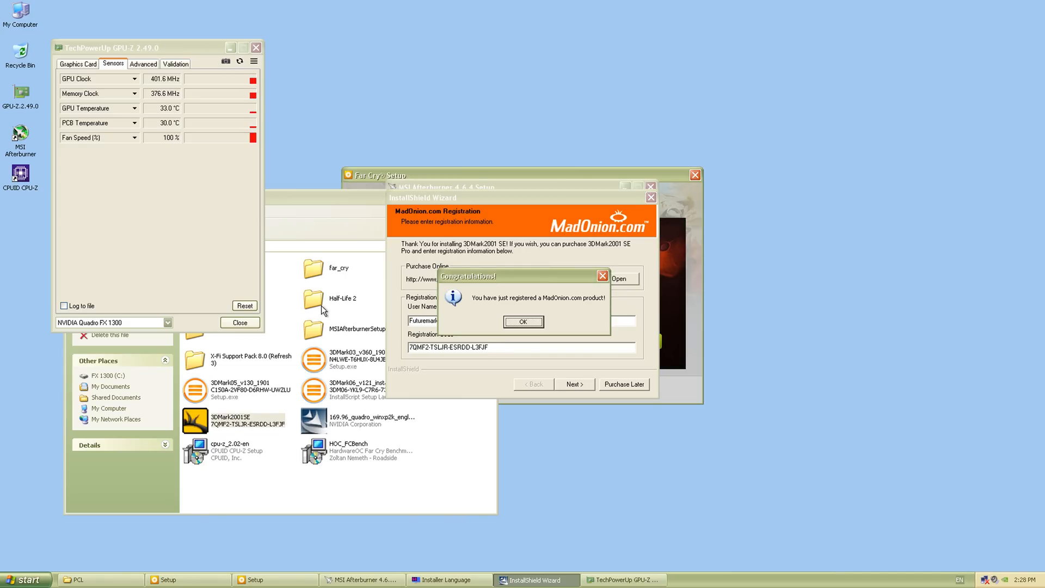
pyautogui.click(522, 321)
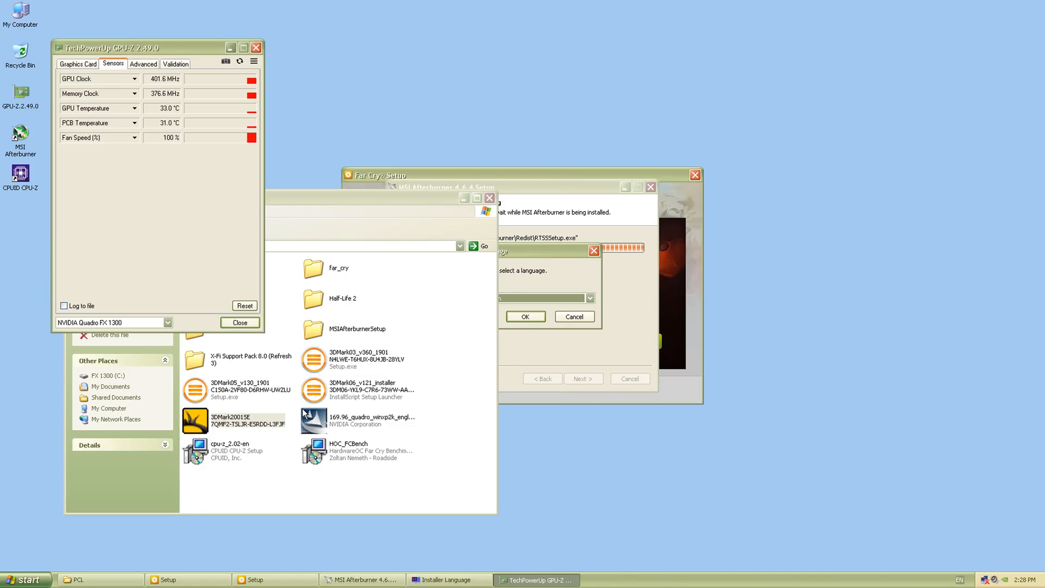
# - Accept the 3DMark03 licence to start installing, and advance RivaTuner Statistics Server setup past its licence
pyautogui.rightClick(360, 358)
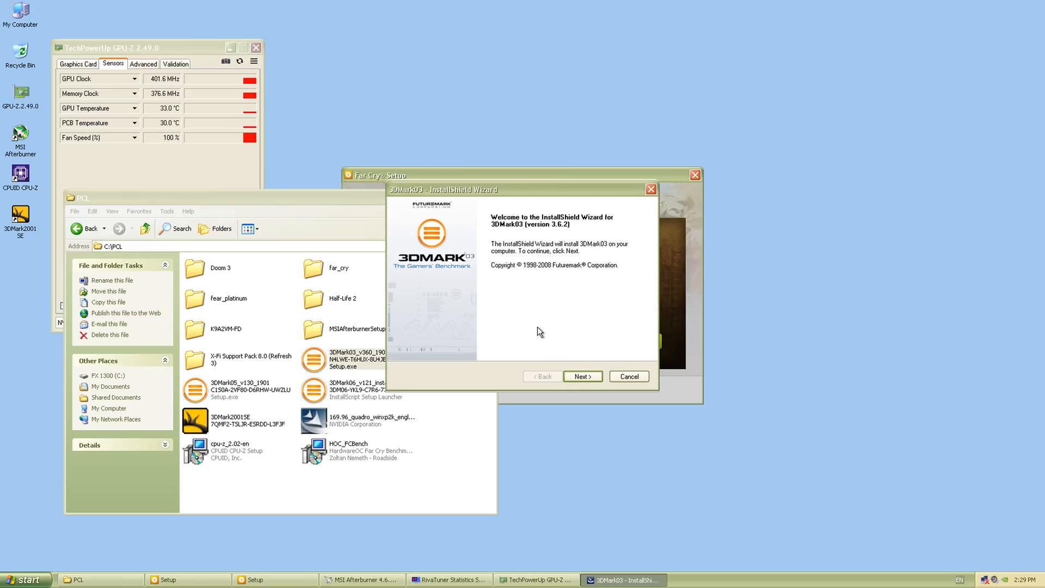
pyautogui.click(581, 375)
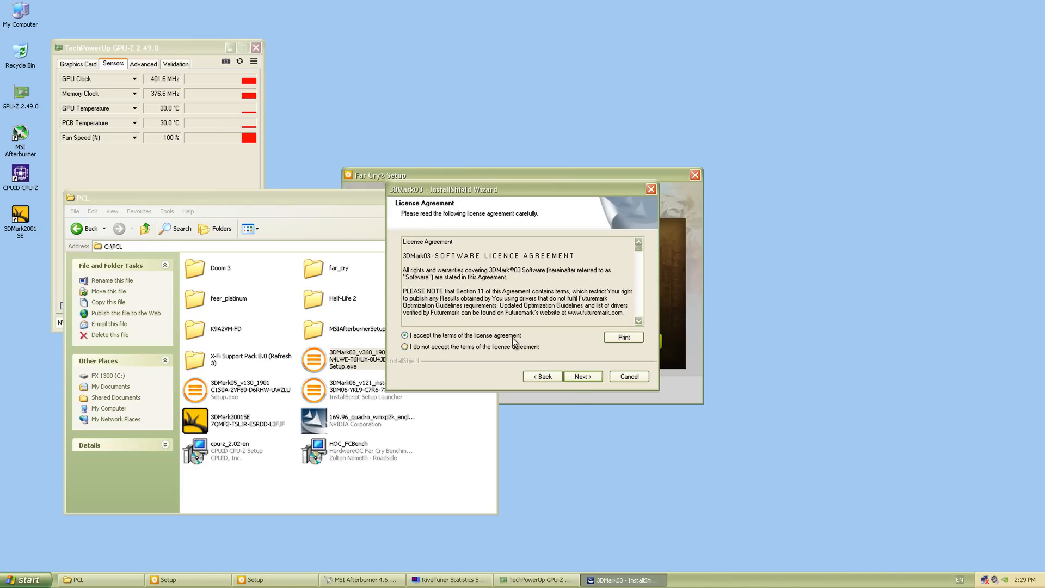
pyautogui.click(581, 375)
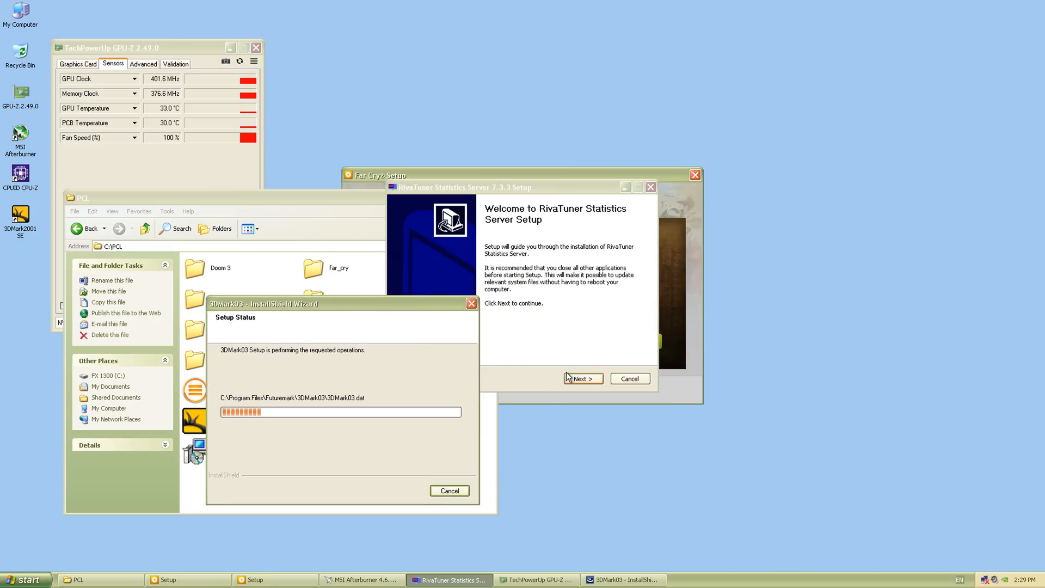
pyautogui.click(581, 378)
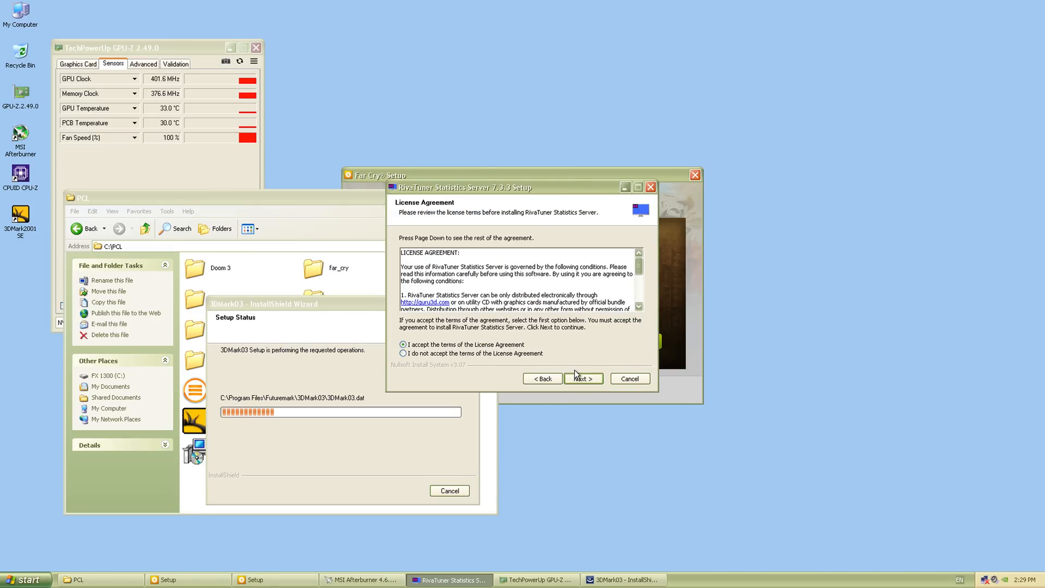
pyautogui.click(581, 378)
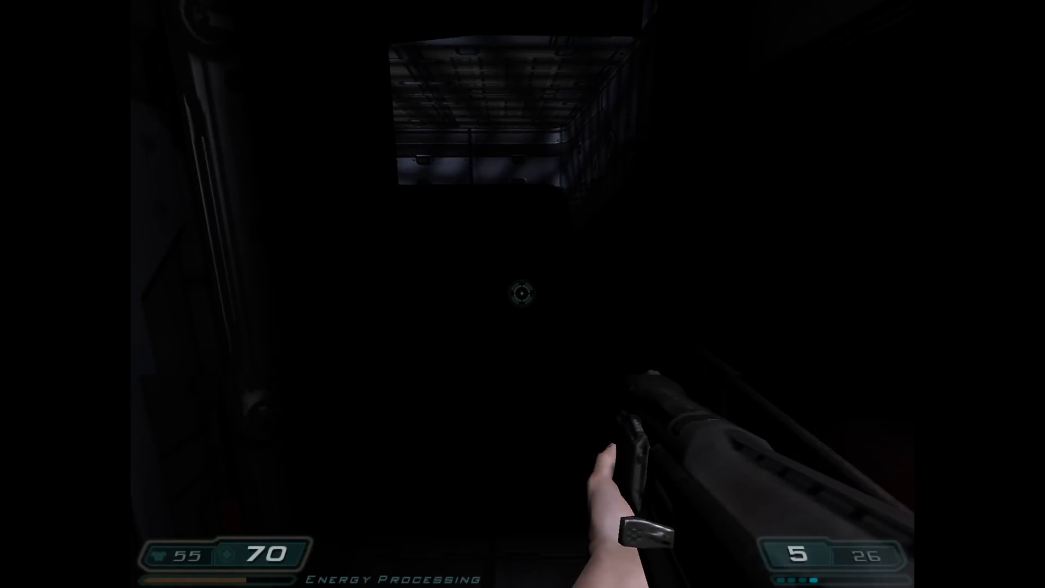
# - Fire the shotgun while walking through Doom 3's Energy Processing area
pyautogui.click(522, 290)
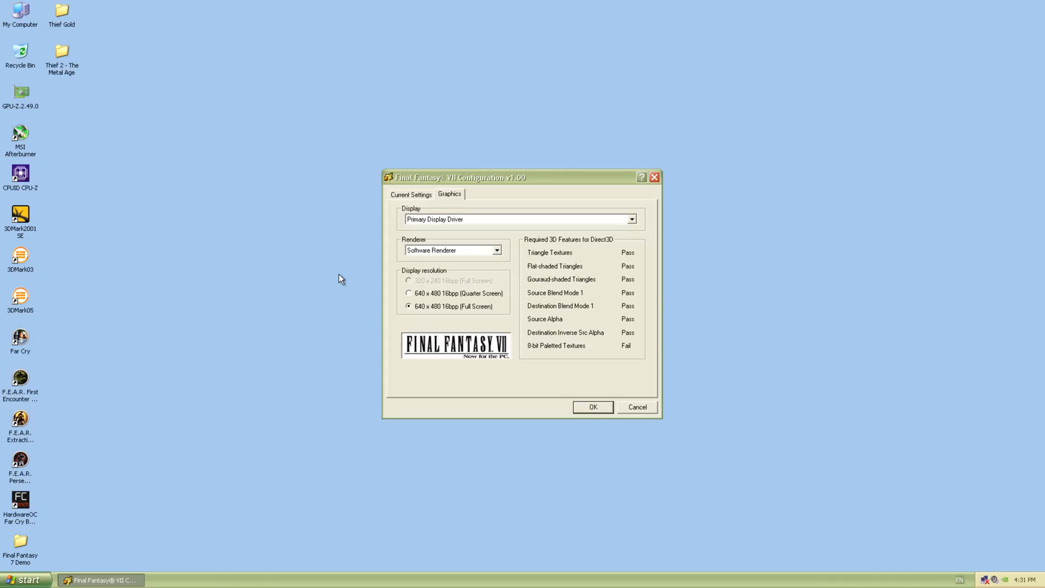
# - Accept FF7's Software Renderer at 640x480 full screen graphics configuration
pyautogui.click(592, 407)
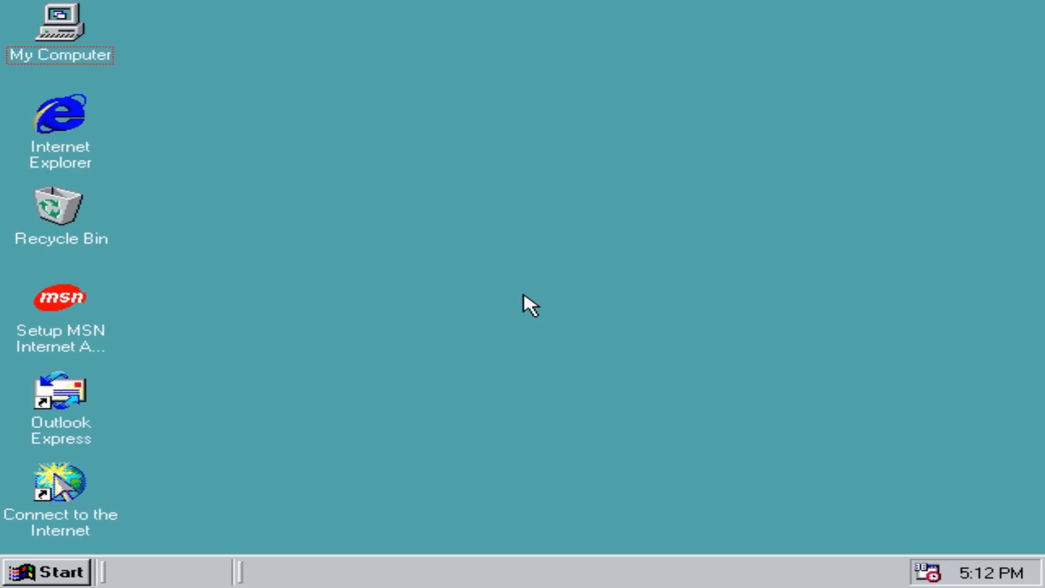
# - Check Device Manager via My Computer Properties, finding only a standard VGA adapter
pyautogui.rightClick(62, 26)
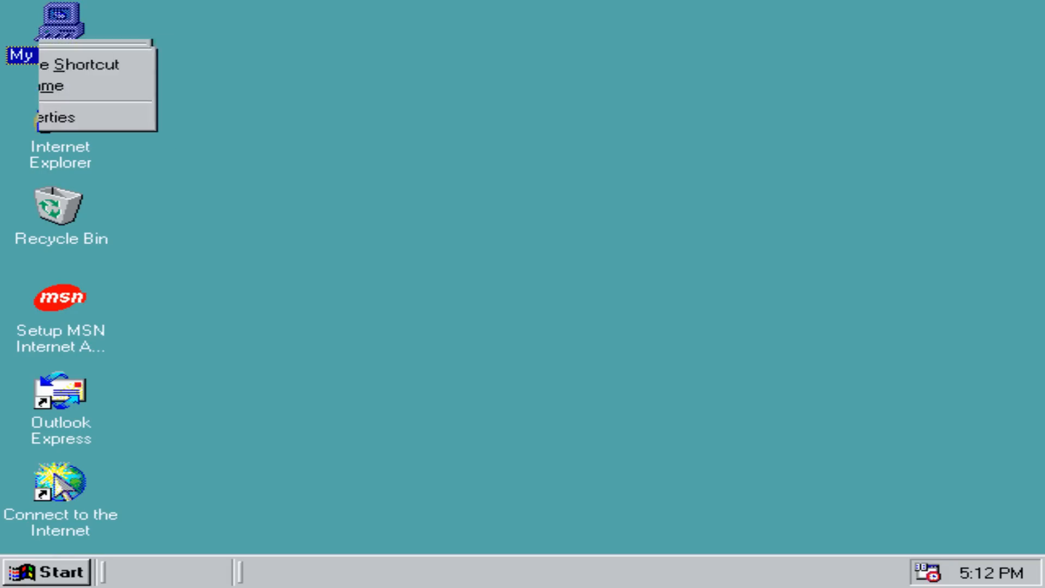
pyautogui.click(50, 118)
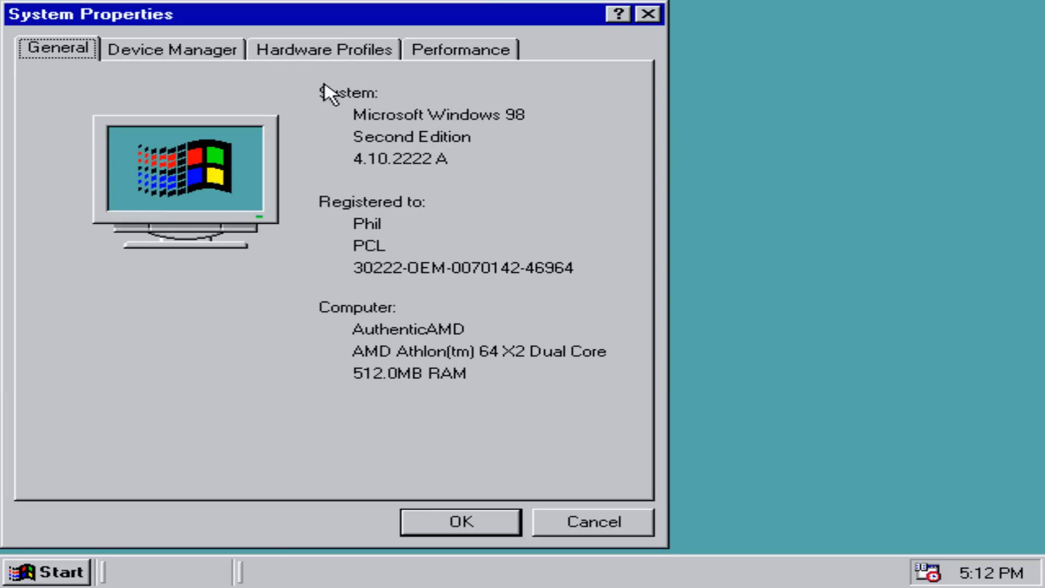
pyautogui.click(172, 49)
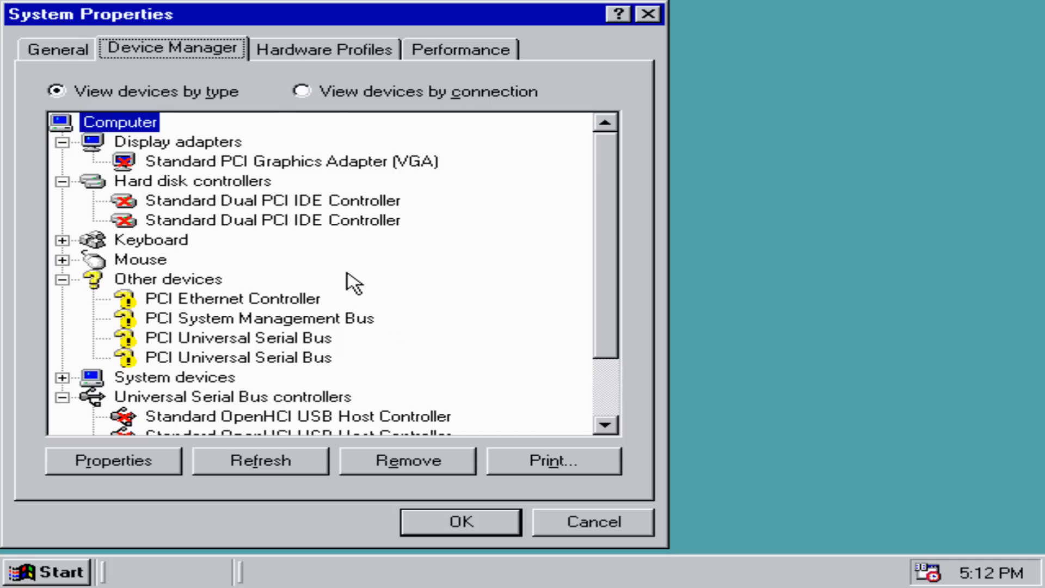
pyautogui.moveTo(536, 215)
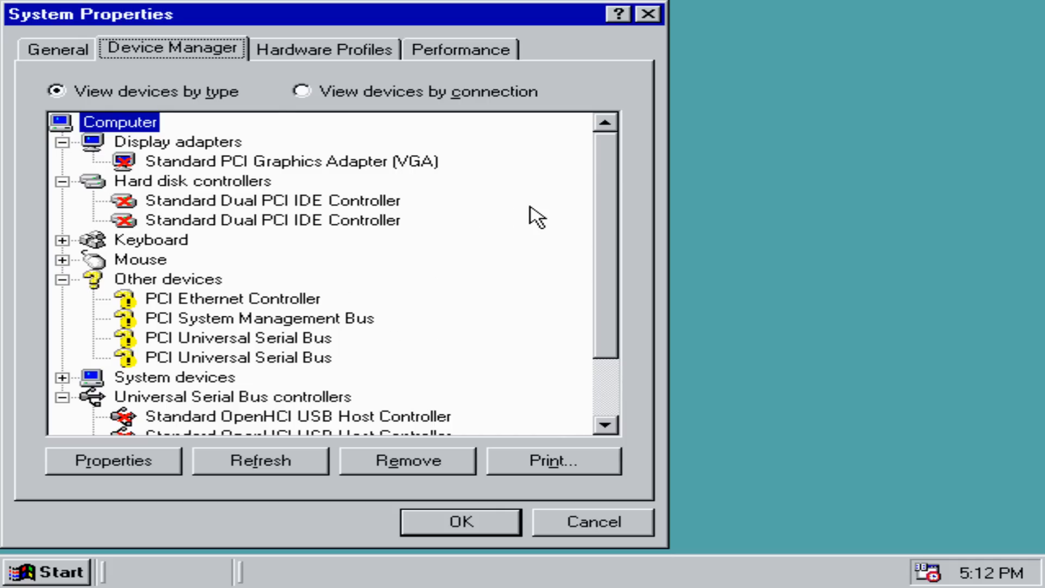
pyautogui.scroll(-3)
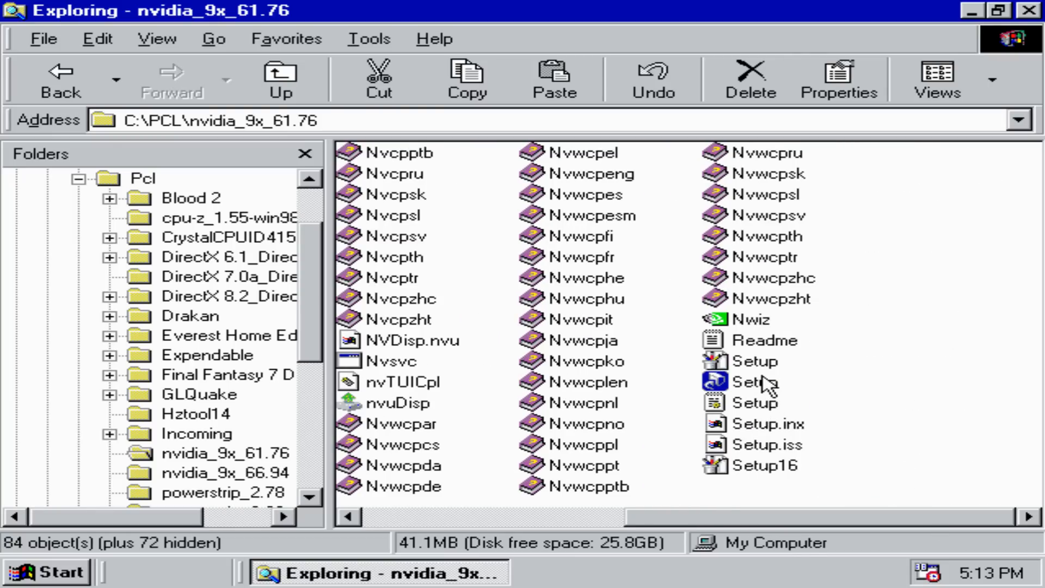
# - Run NVIDIA 61.76 Setup, dismiss the no-NVIDIA-chip error and finish without restarting
pyautogui.doubleClick(756, 381)
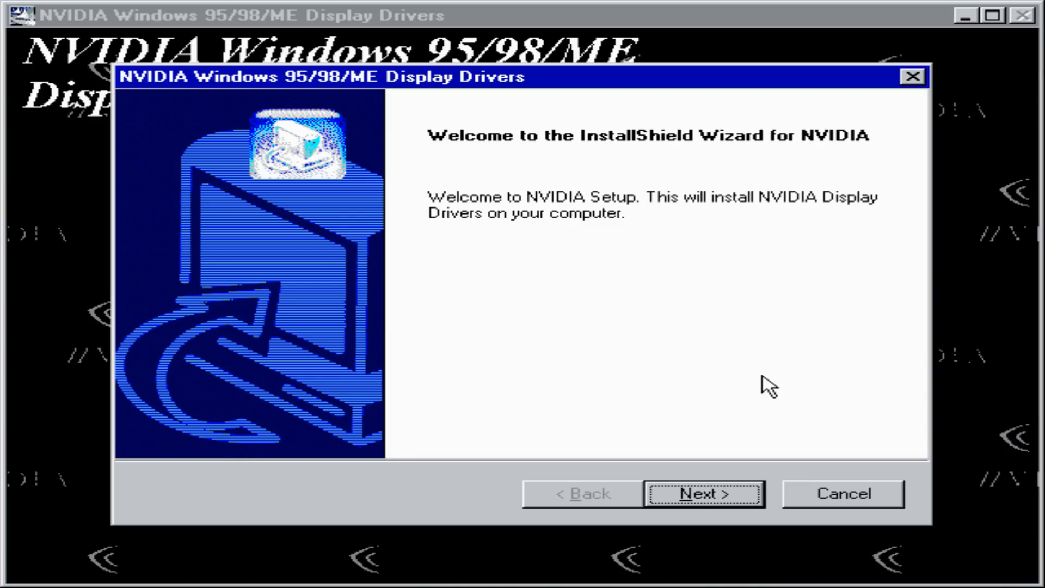
pyautogui.click(703, 494)
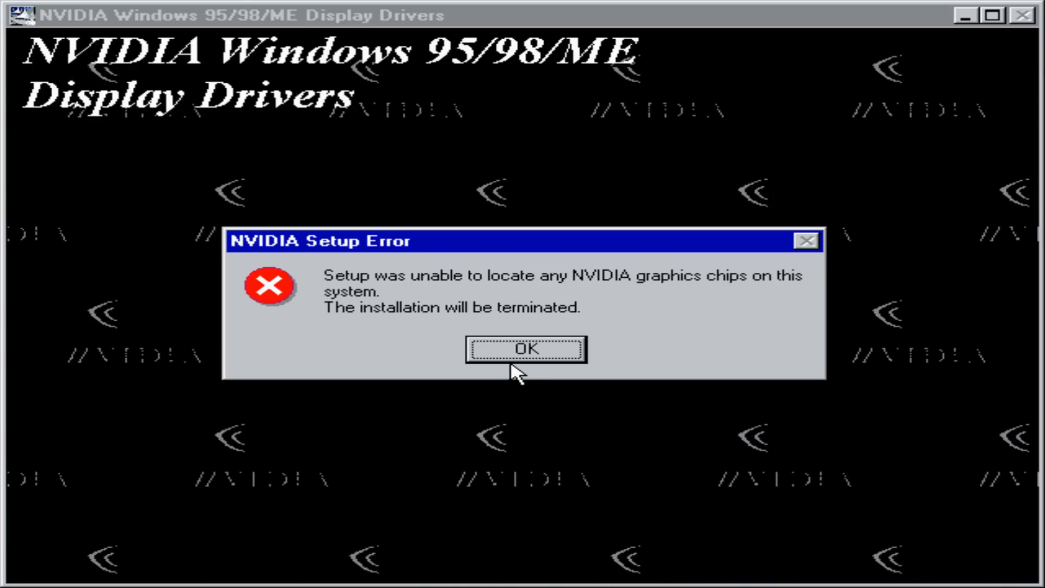
pyautogui.click(524, 349)
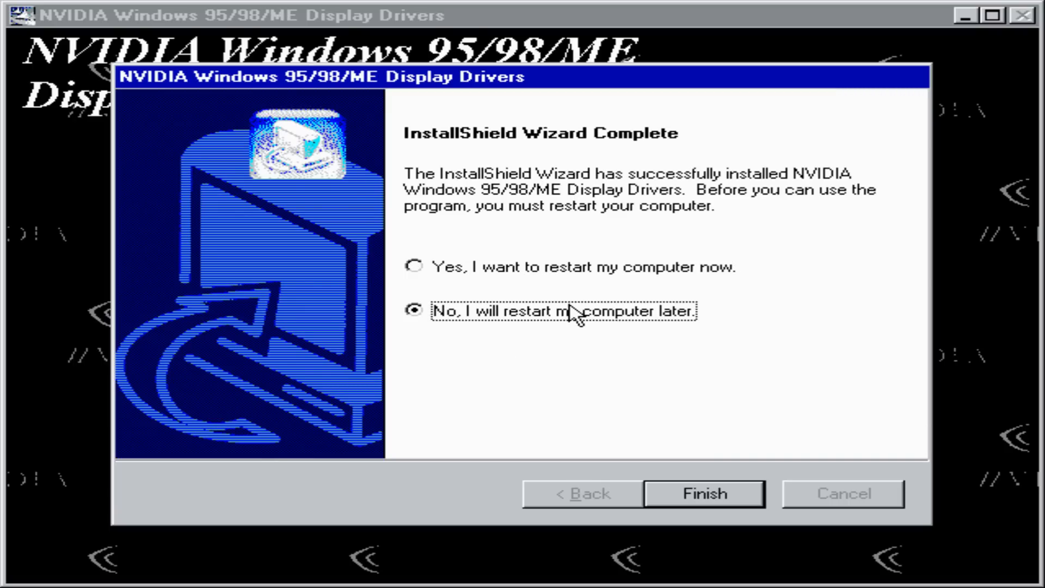
pyautogui.click(702, 494)
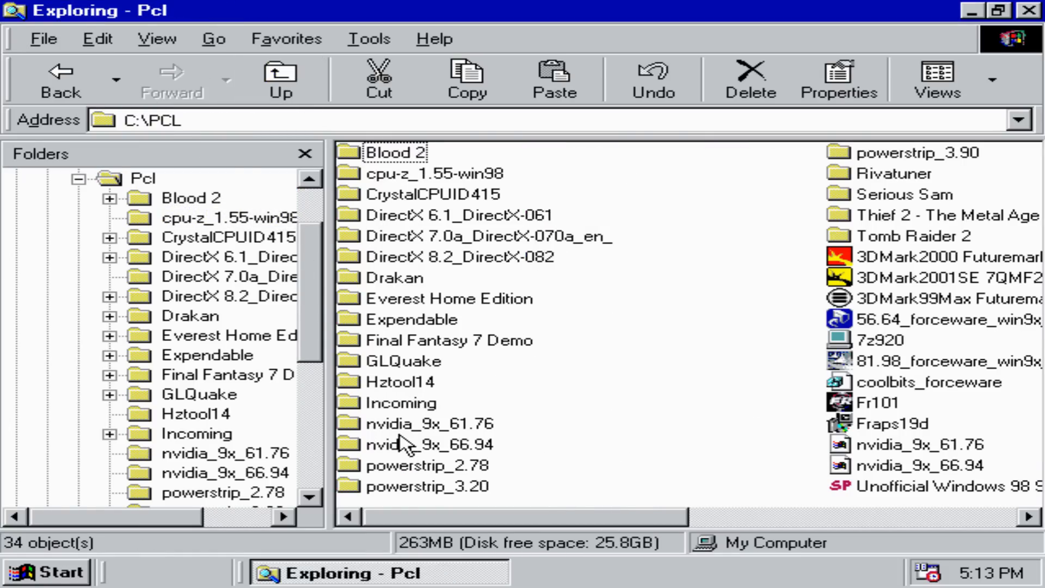
# - Load nvaml.inf from nvidia_9x_61.76 and install the NVIDIA Quadro FX 1300 driver
pyautogui.doubleClick(424, 444)
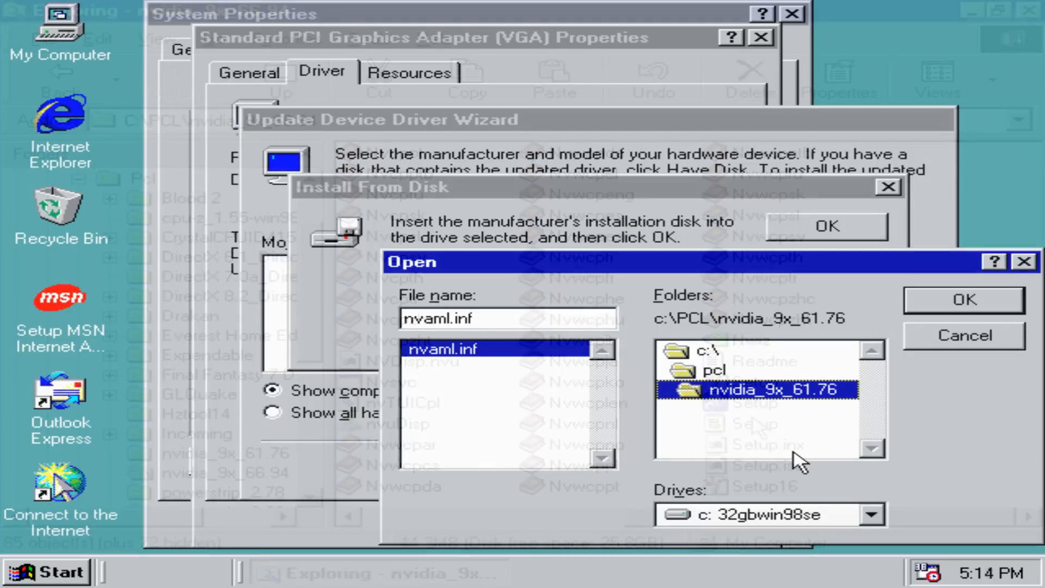
pyautogui.click(961, 299)
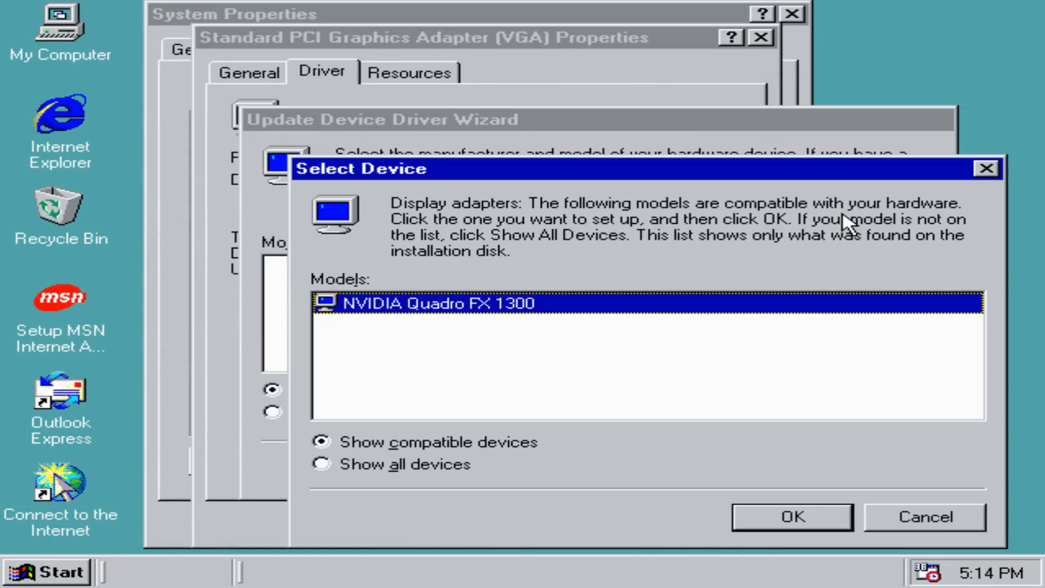
pyautogui.moveTo(453, 346)
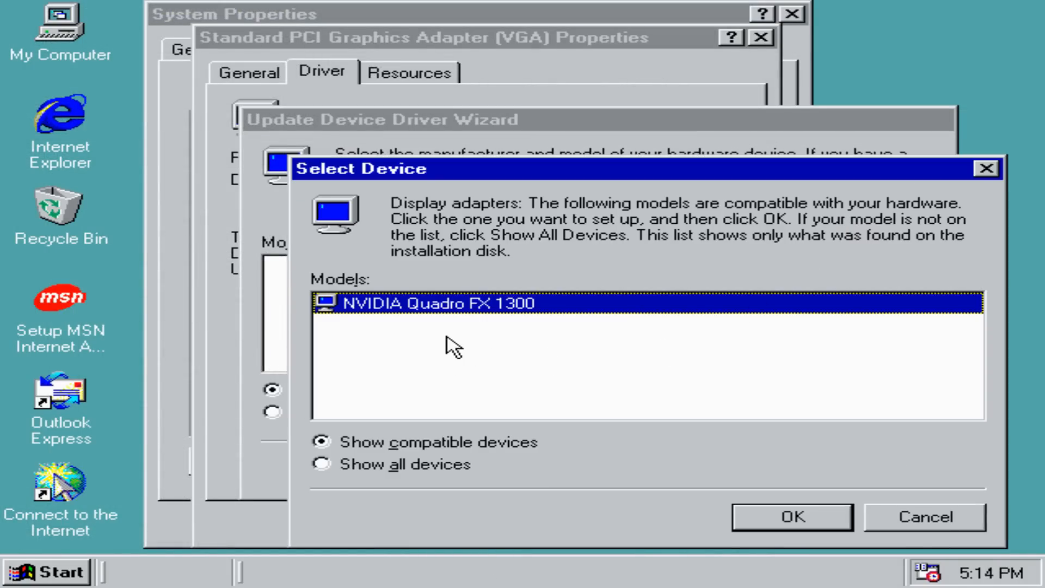
pyautogui.click(322, 464)
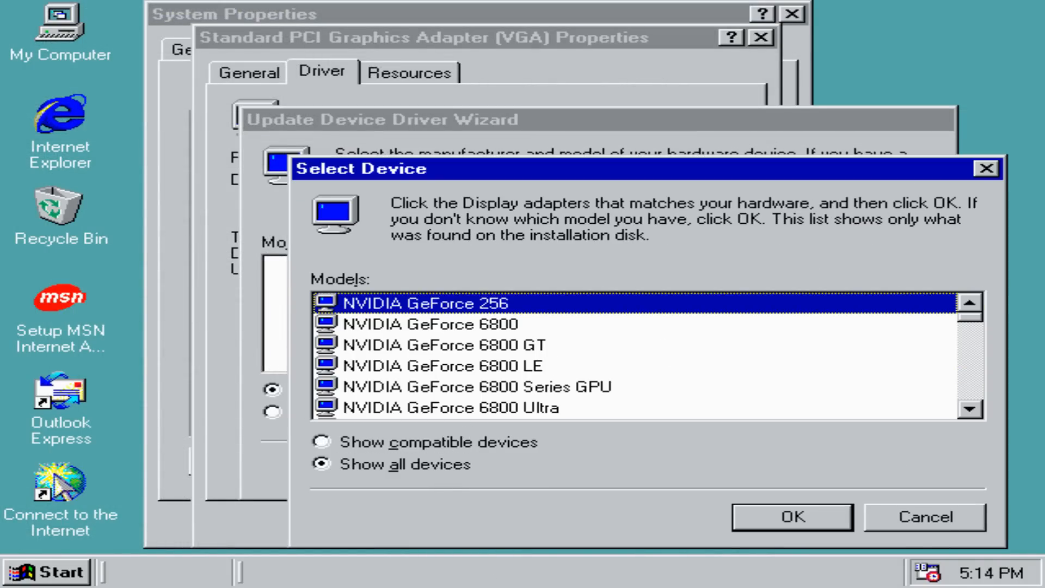
pyautogui.click(322, 442)
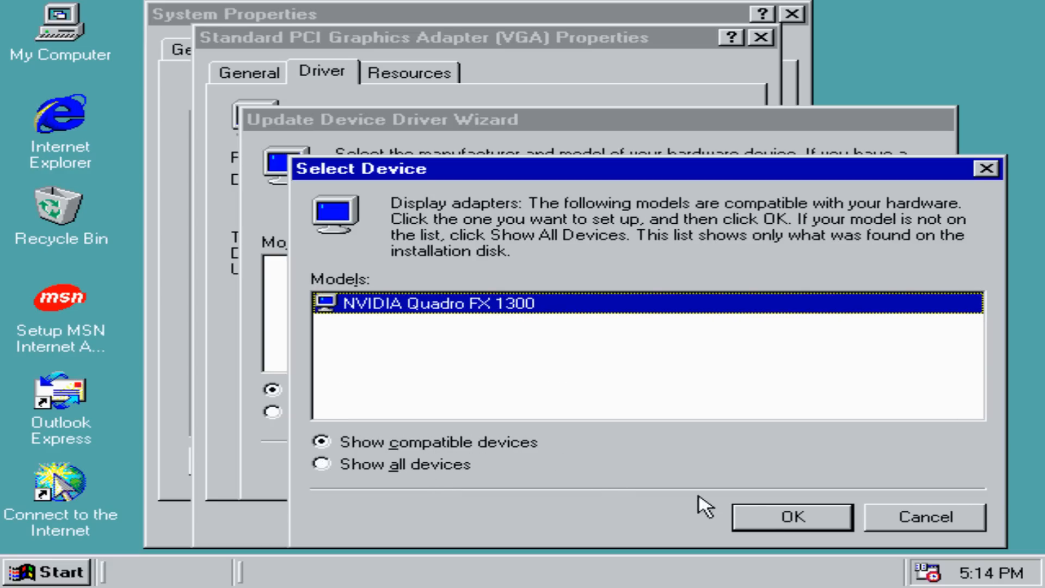
pyautogui.click(791, 516)
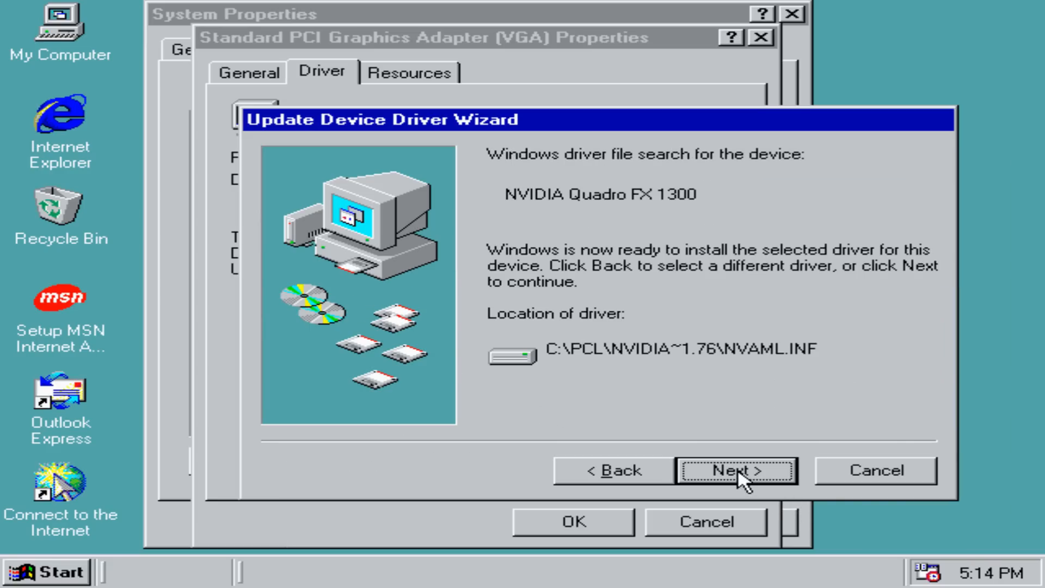
pyautogui.click(735, 470)
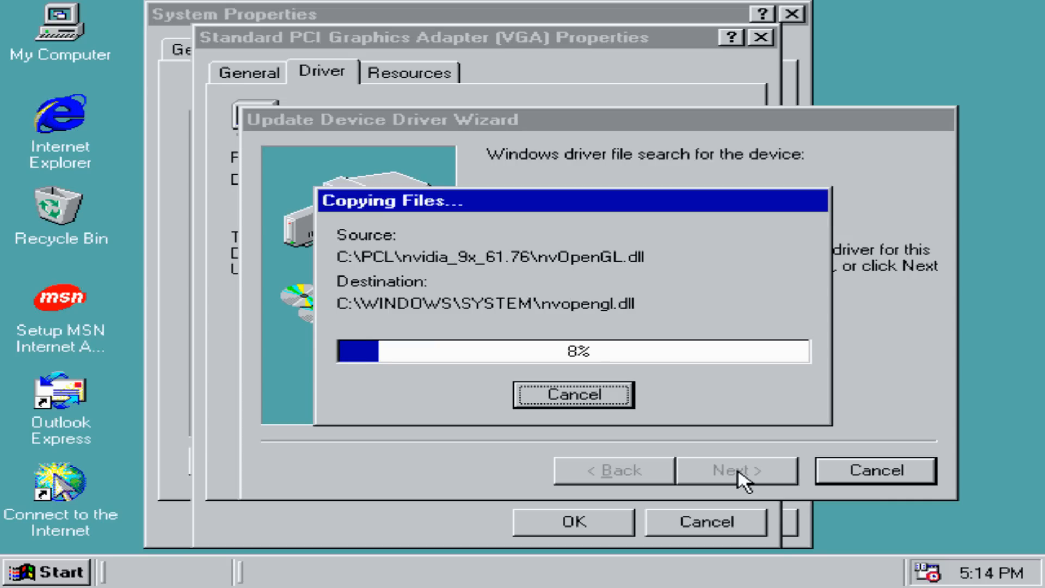